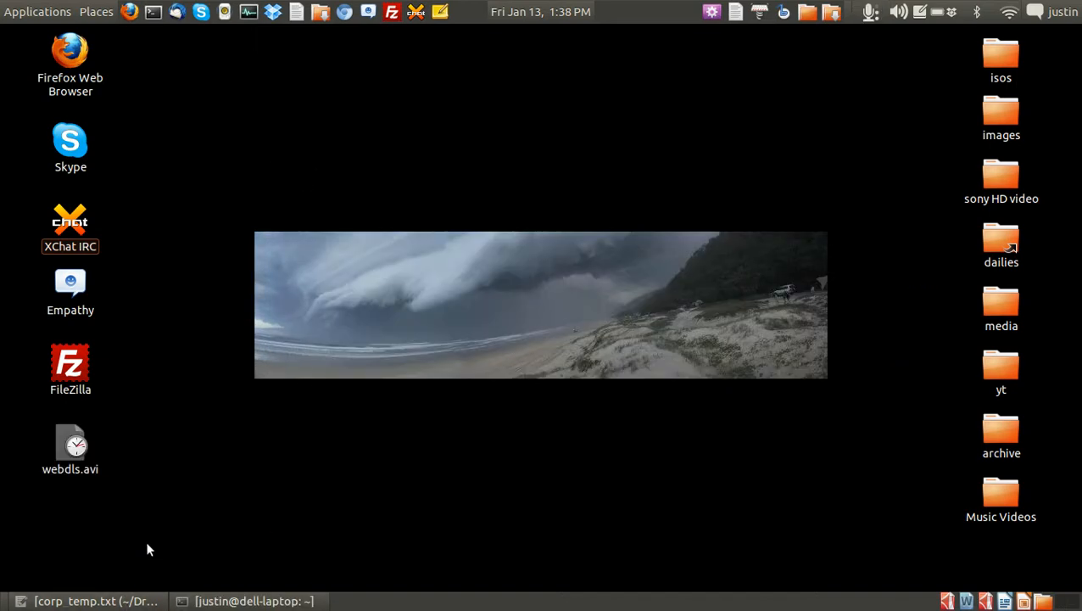
mouse_move(162, 535)
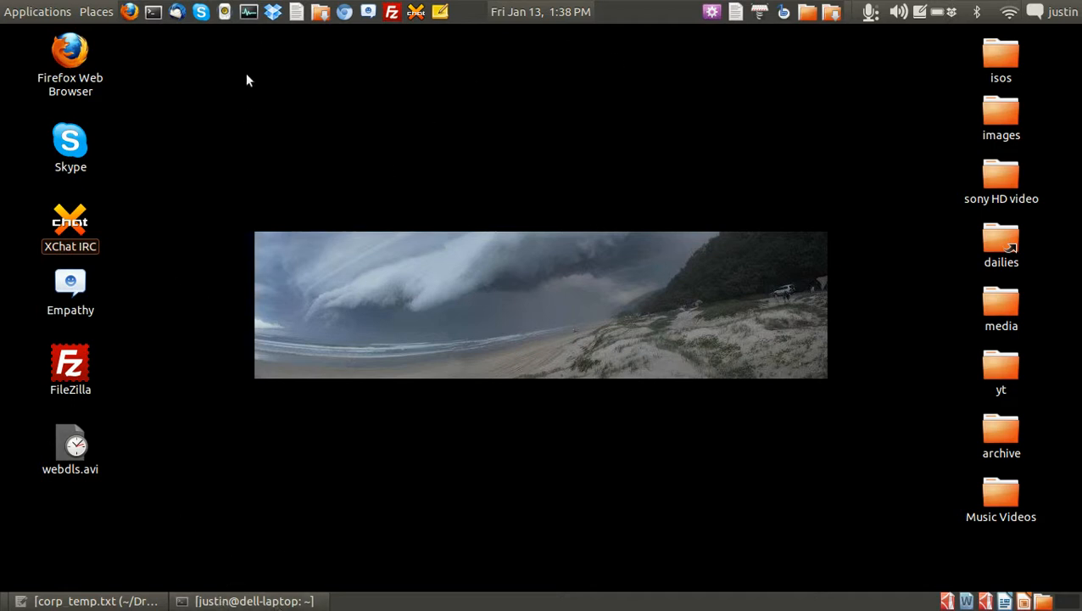
mouse_move(189, 38)
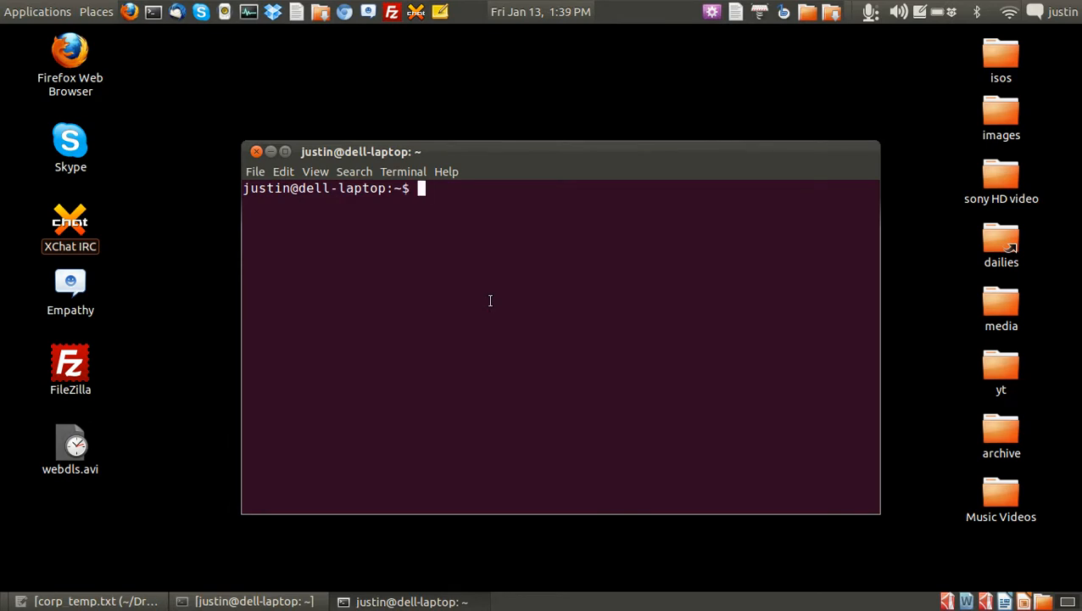
Step: Type the recursive download command 'wget -r 10 ottawa.ca' at the prompt without running it
text(w)
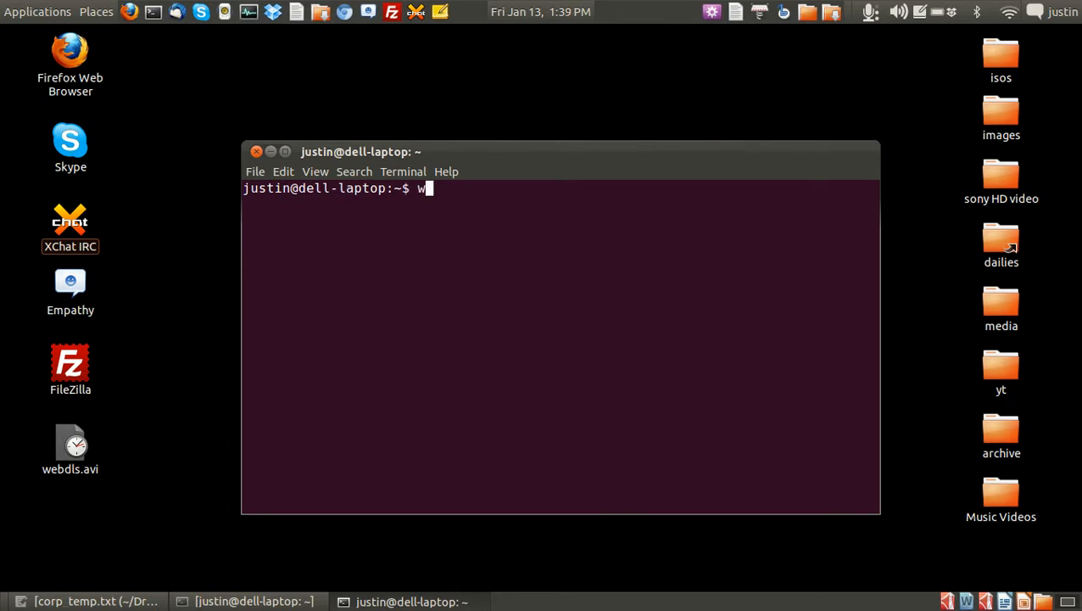
text(get)
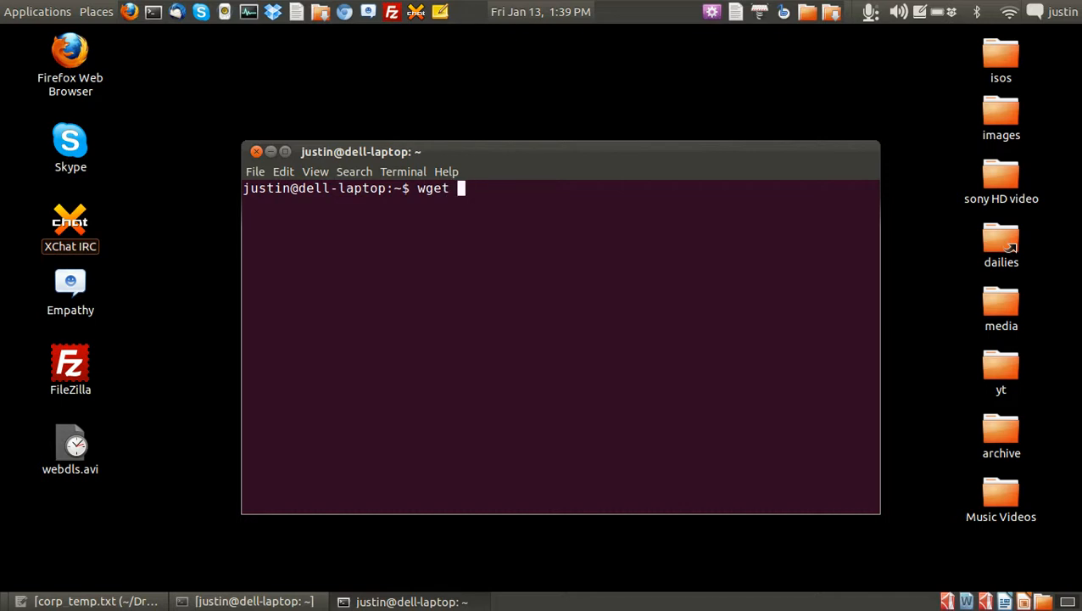
text(otta)
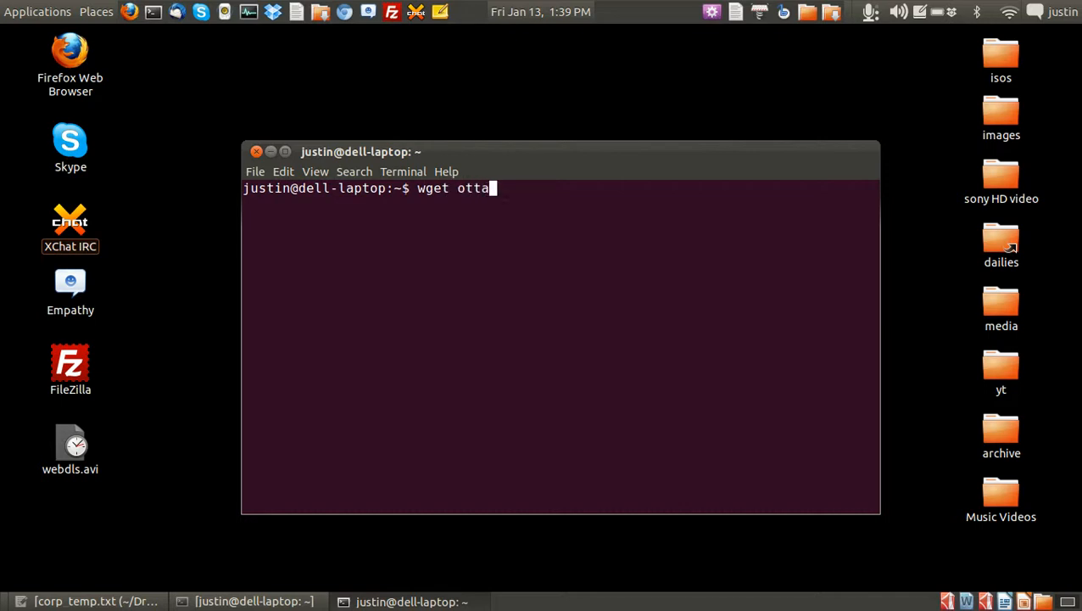
text(wa.ca)
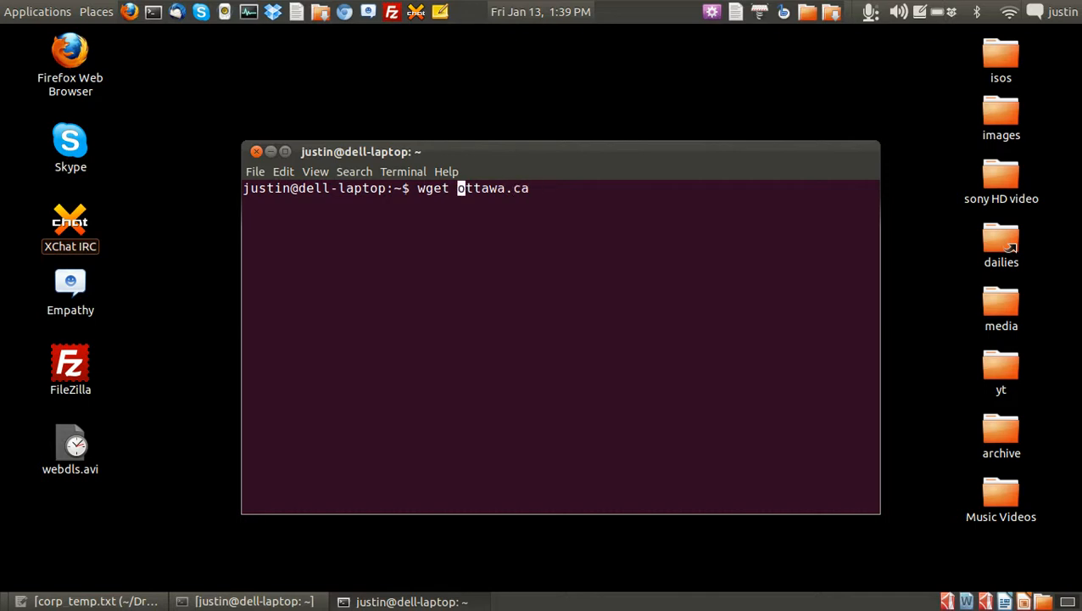
text(-)
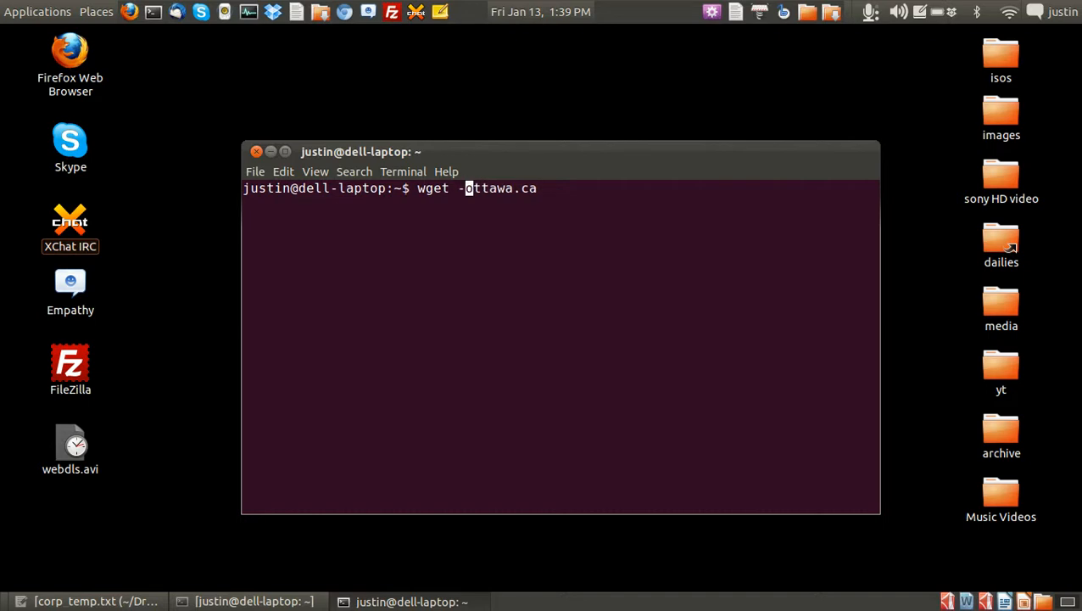
text(r)
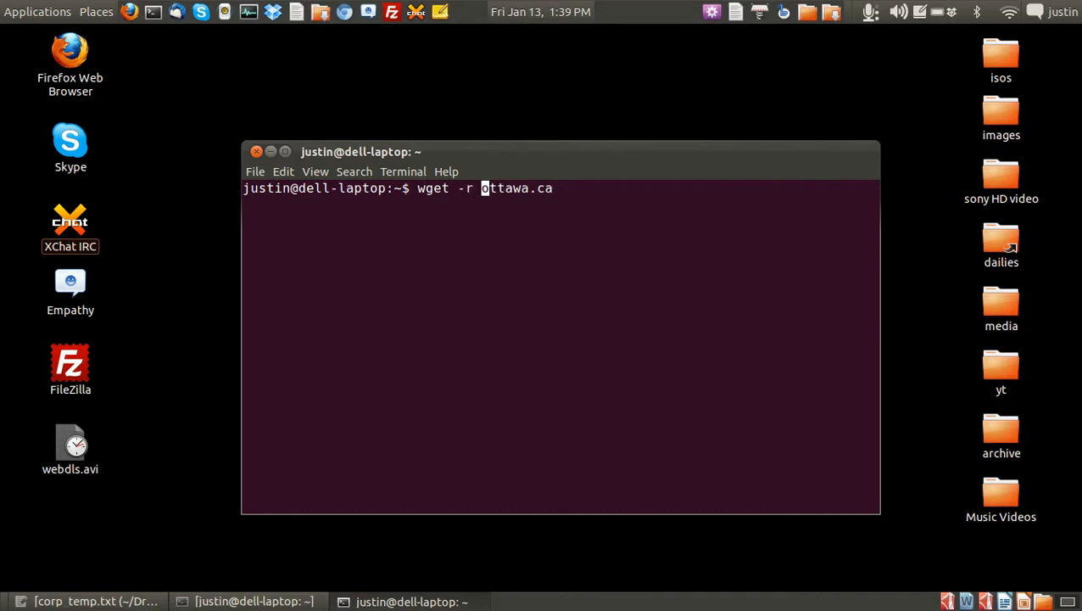
text(10)
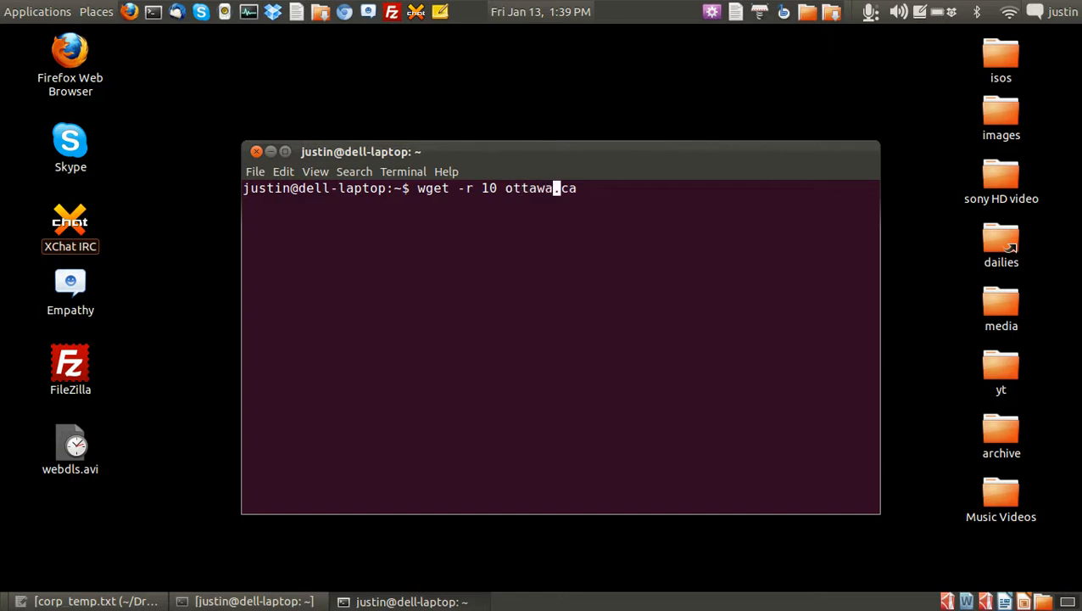
text(.)
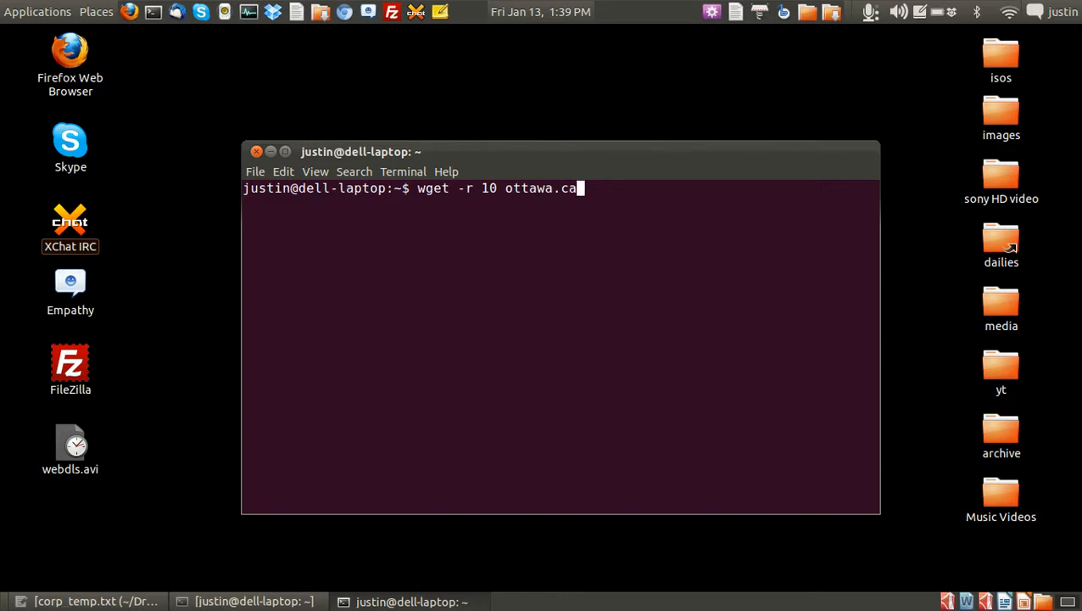
Step: Run the wget command to start recursively downloading ottawa.ca
key(Return)
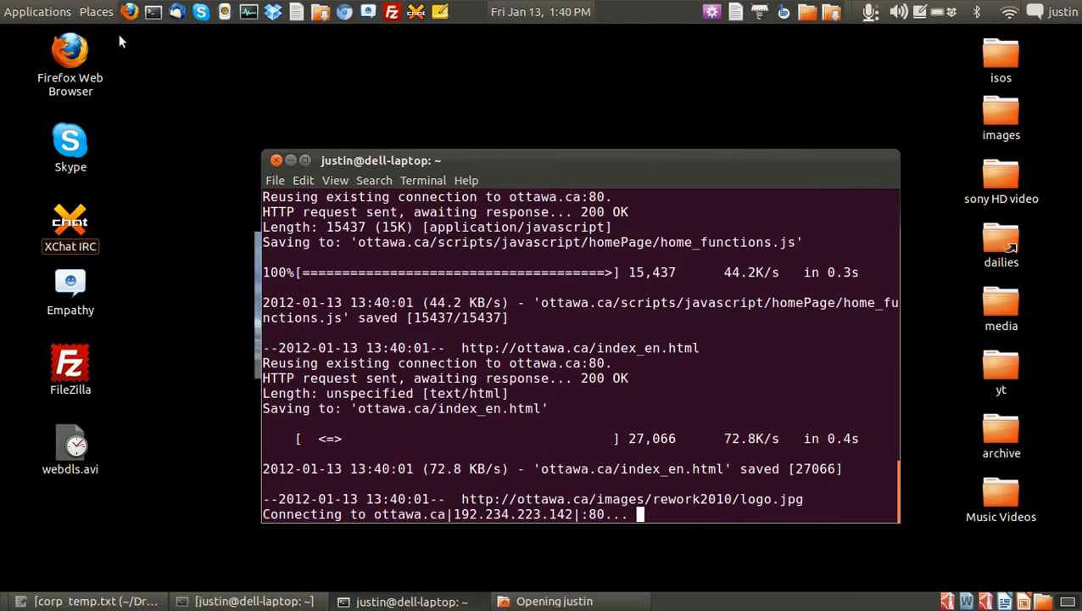
Step: Open the Home folder and enter the downloaded ottawa.ca folder
click(553, 600)
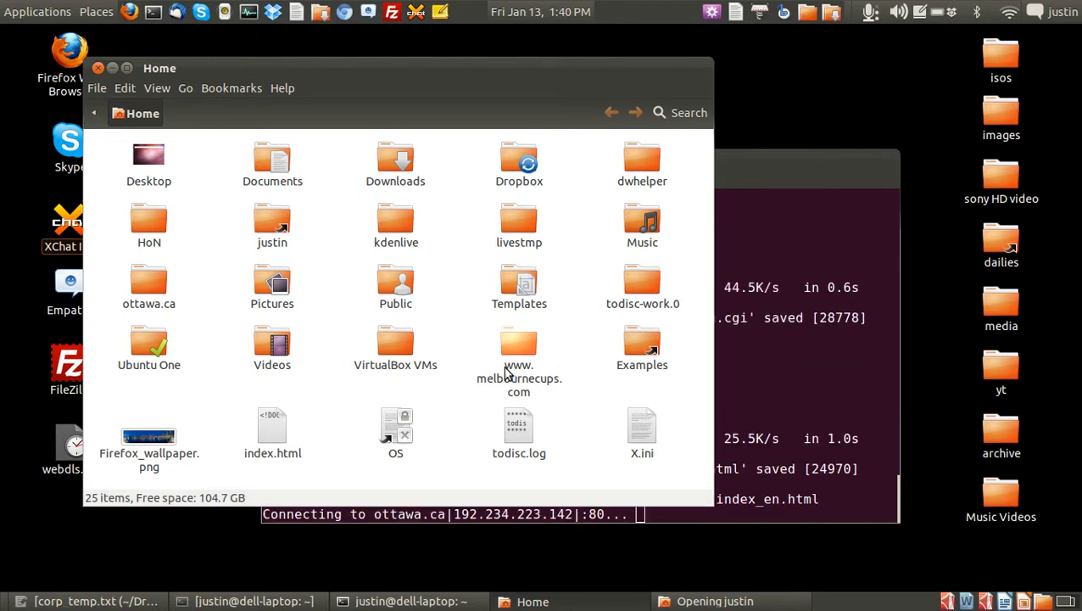
click(148, 284)
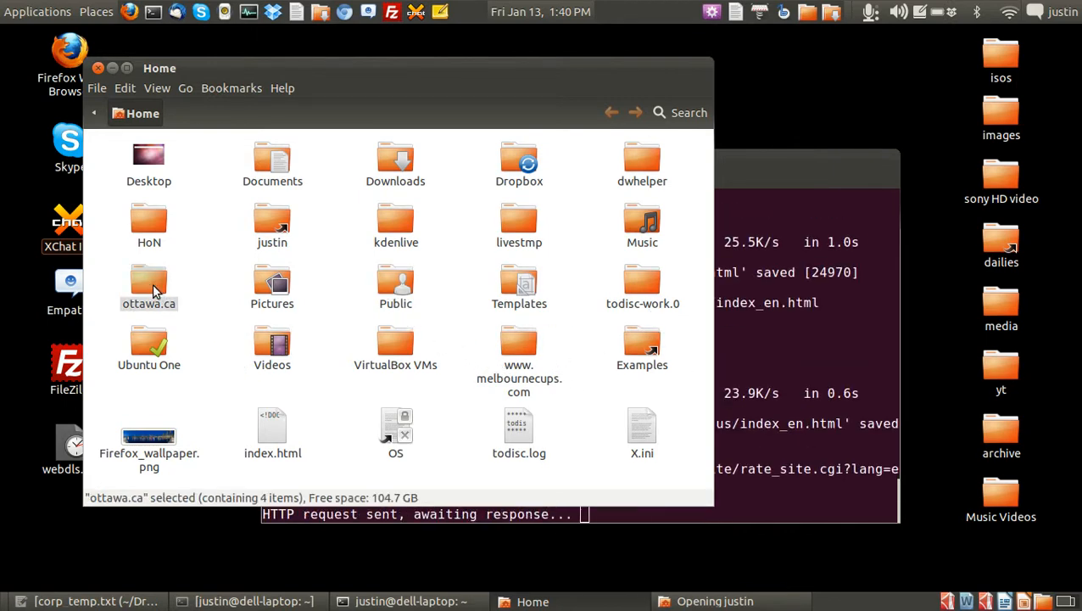
double_click(148, 287)
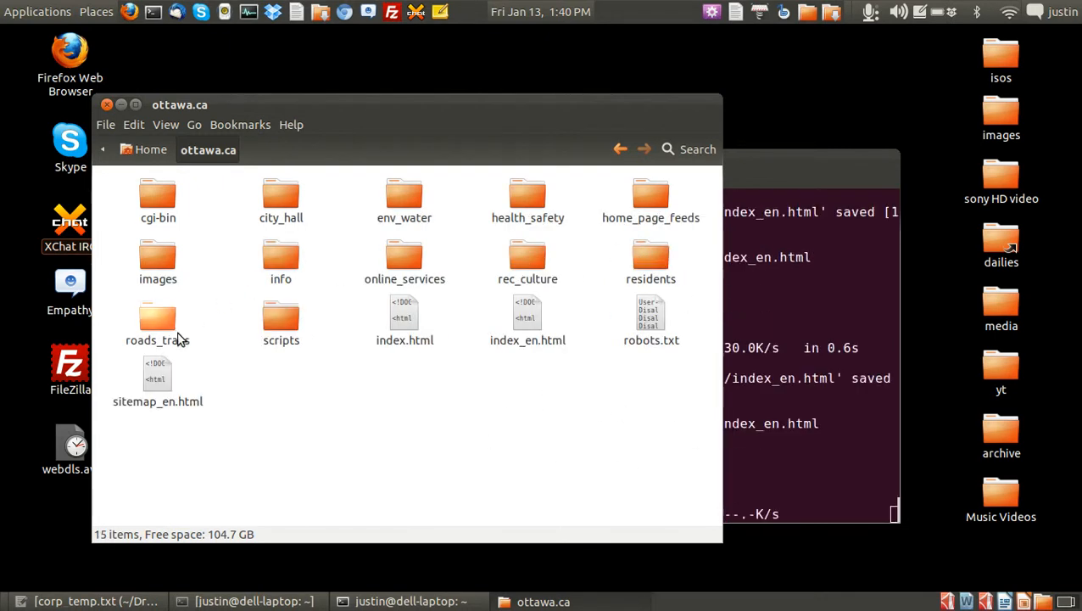
Step: Browse into scripts/css/ottca, then return to ottawa.ca and clear the selection
double_click(281, 312)
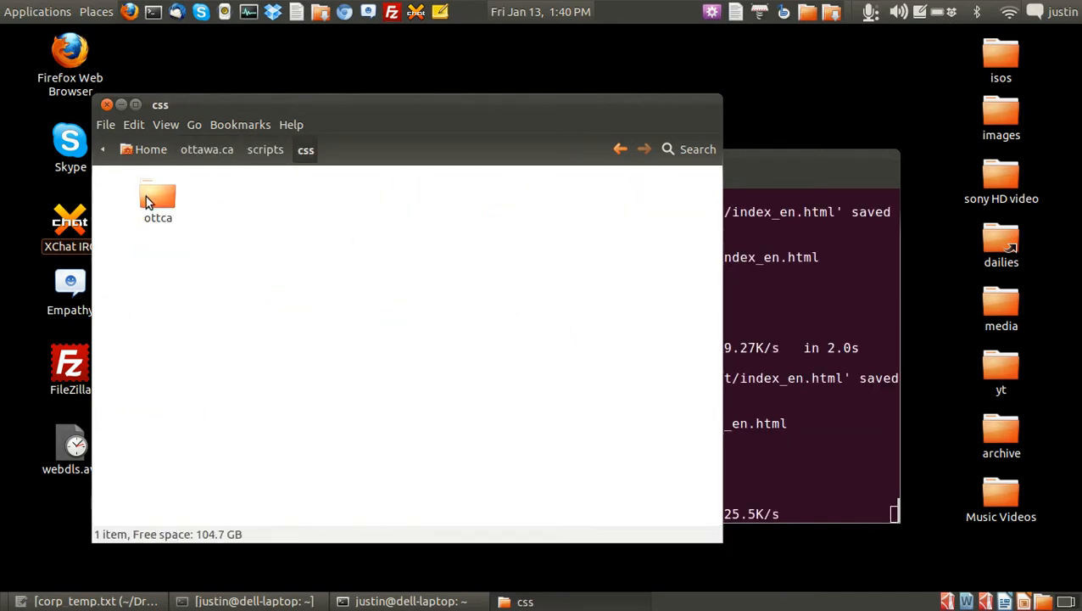
double_click(158, 195)
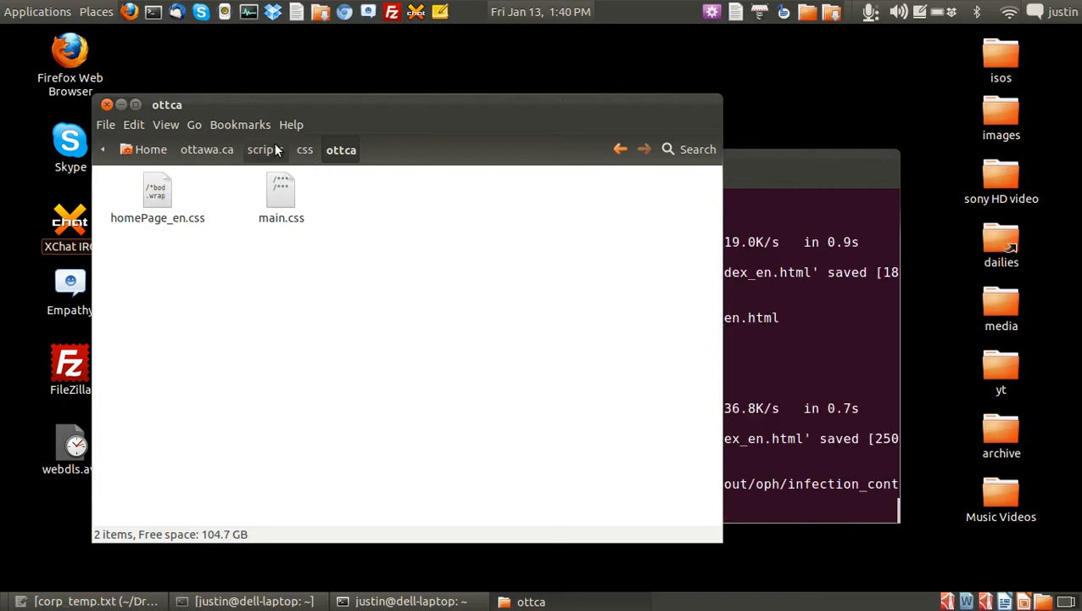
click(207, 149)
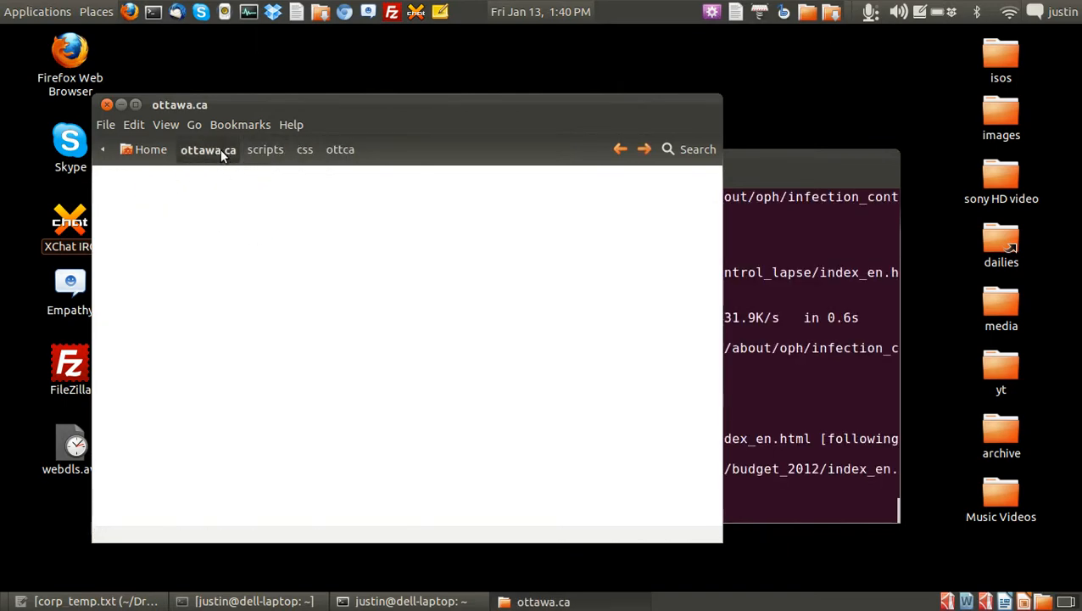
click(208, 149)
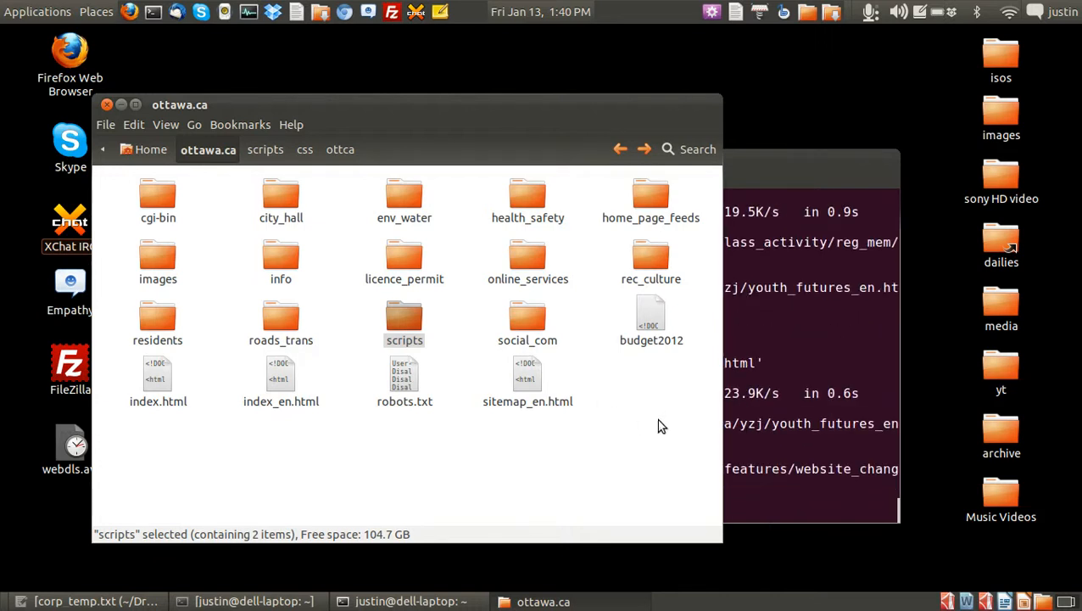
click(513, 158)
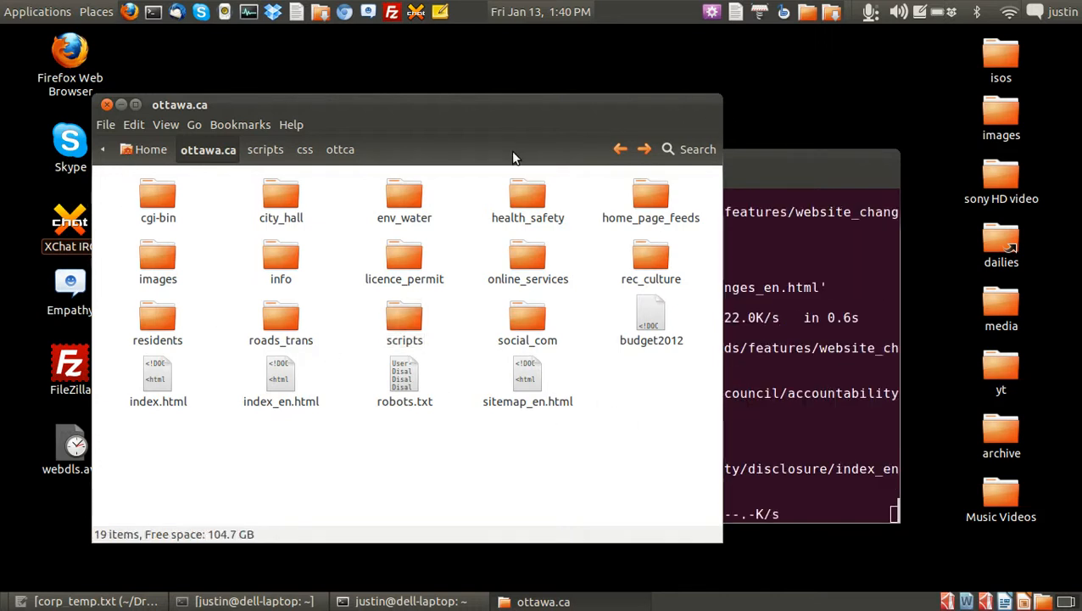